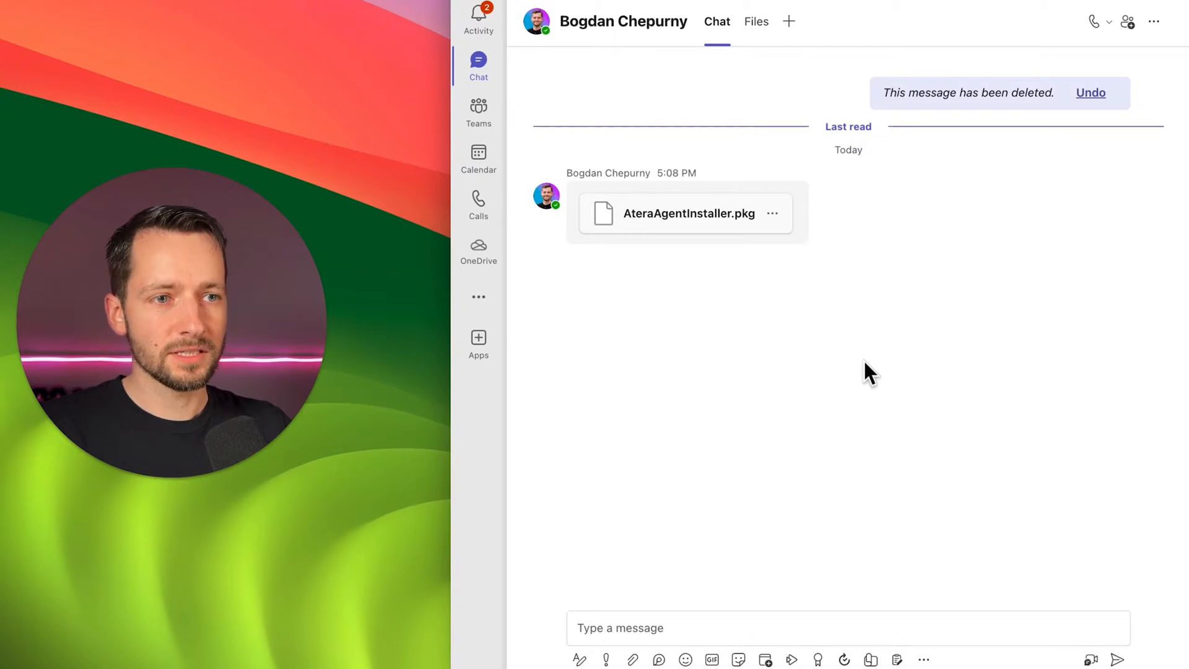
mouse_move(796, 281)
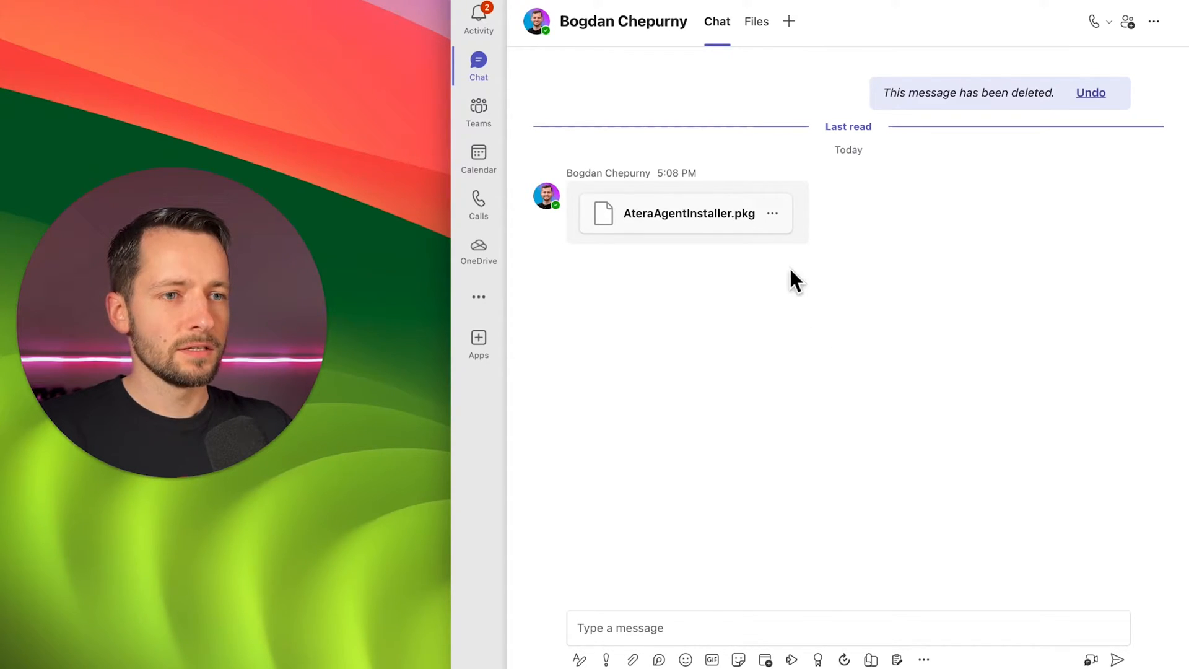
Download the AteraAgentInstaller.pkg attachment from the Teams chat via its more-options menu
click(772, 213)
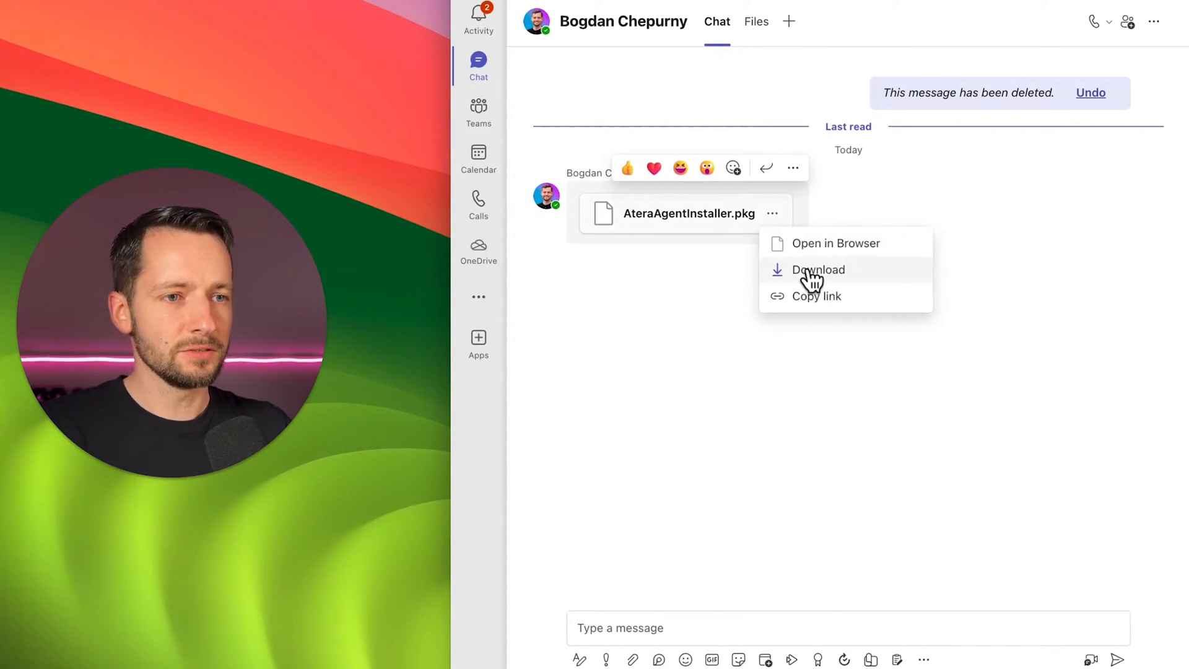
click(817, 268)
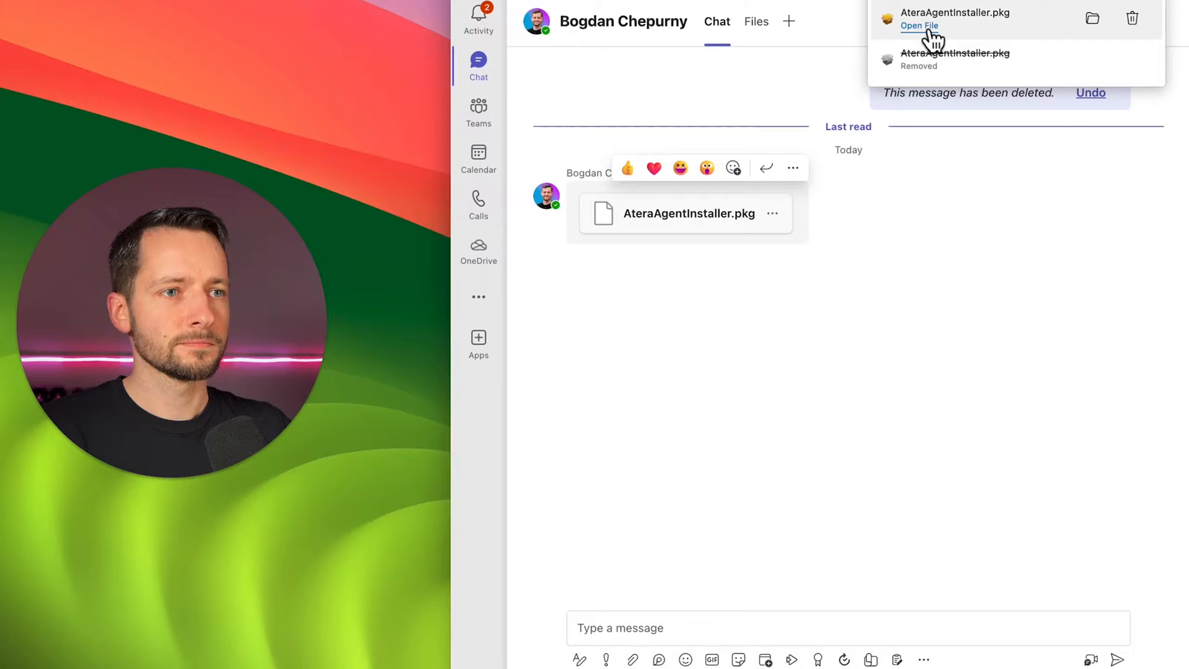
Install AteraAgentInstaller.pkg on Macintosh HD, authorizing with the password, and bring Atera setup forward
click(918, 26)
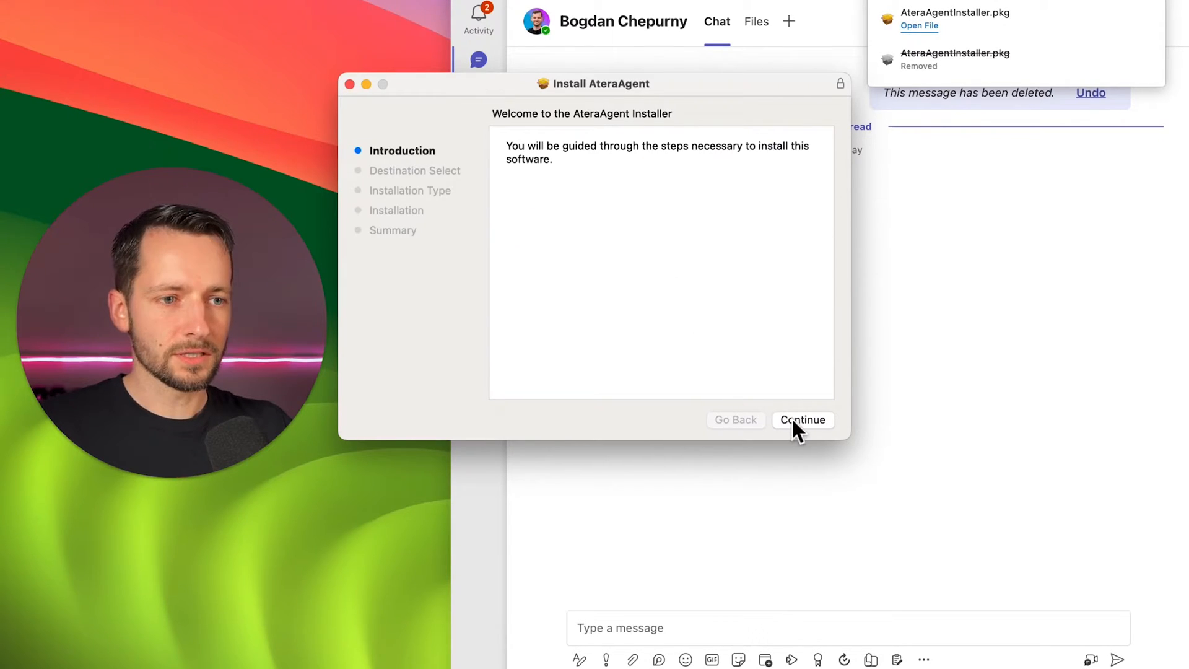
click(802, 420)
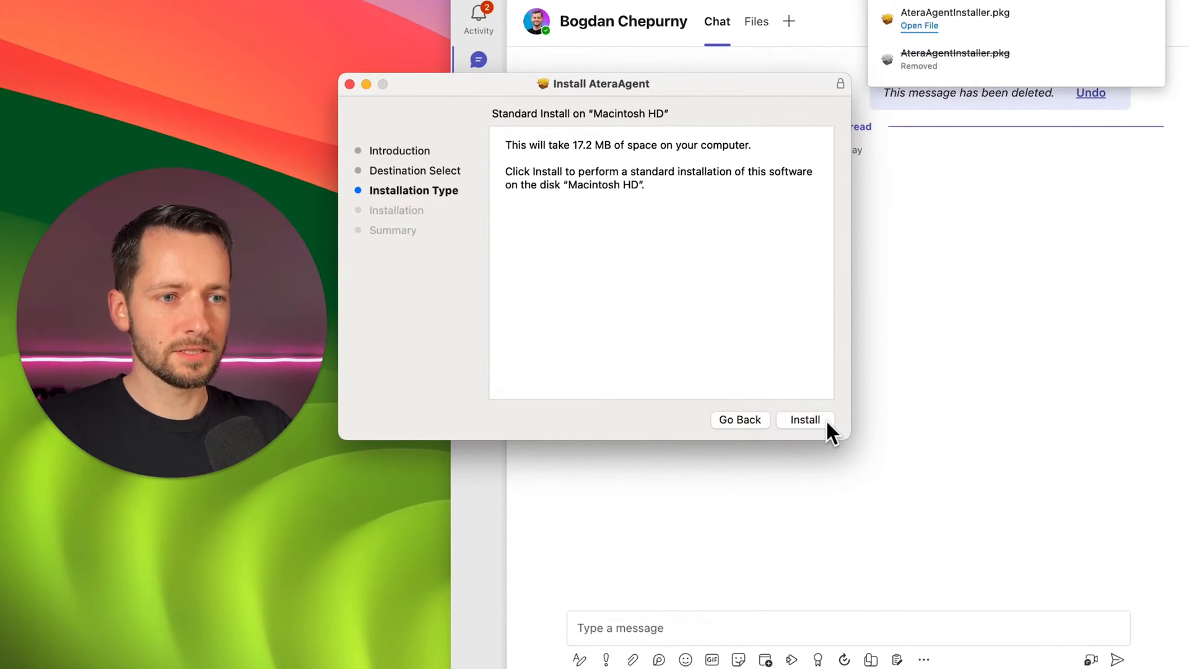
click(804, 420)
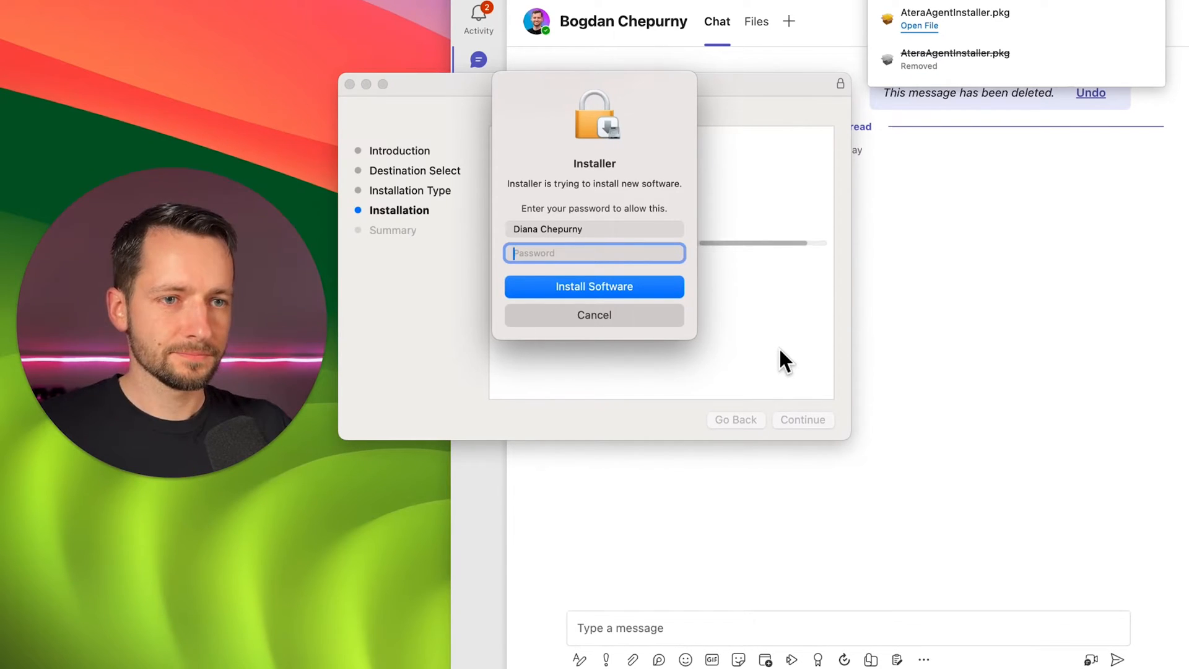
click(593, 286)
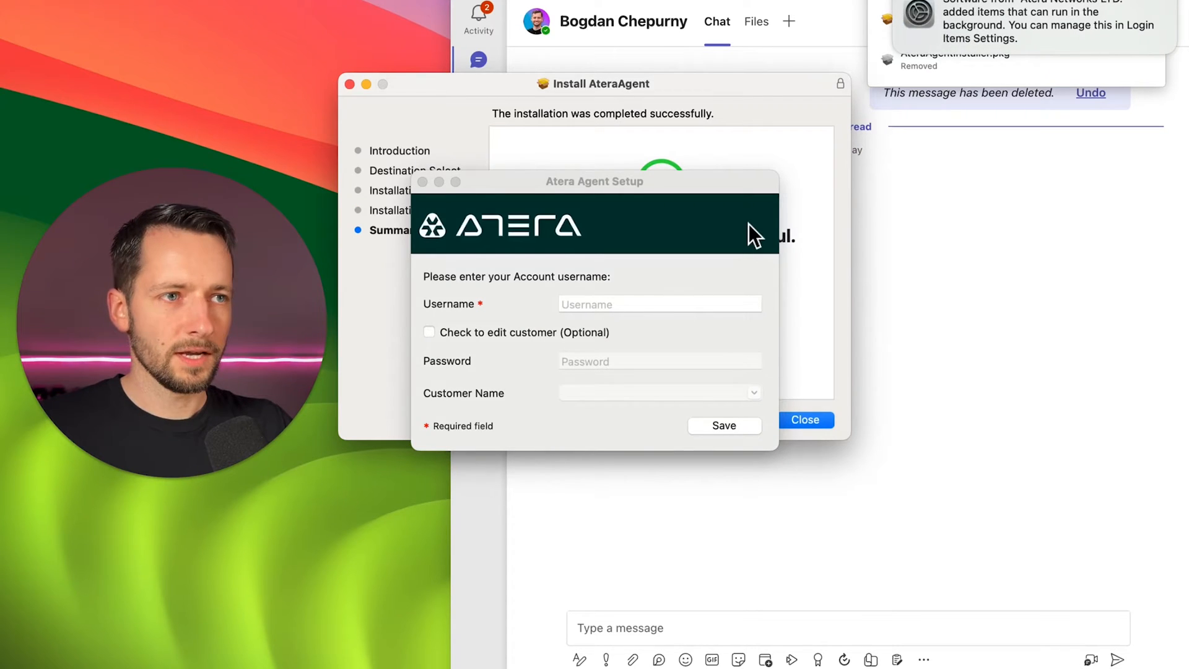
click(656, 325)
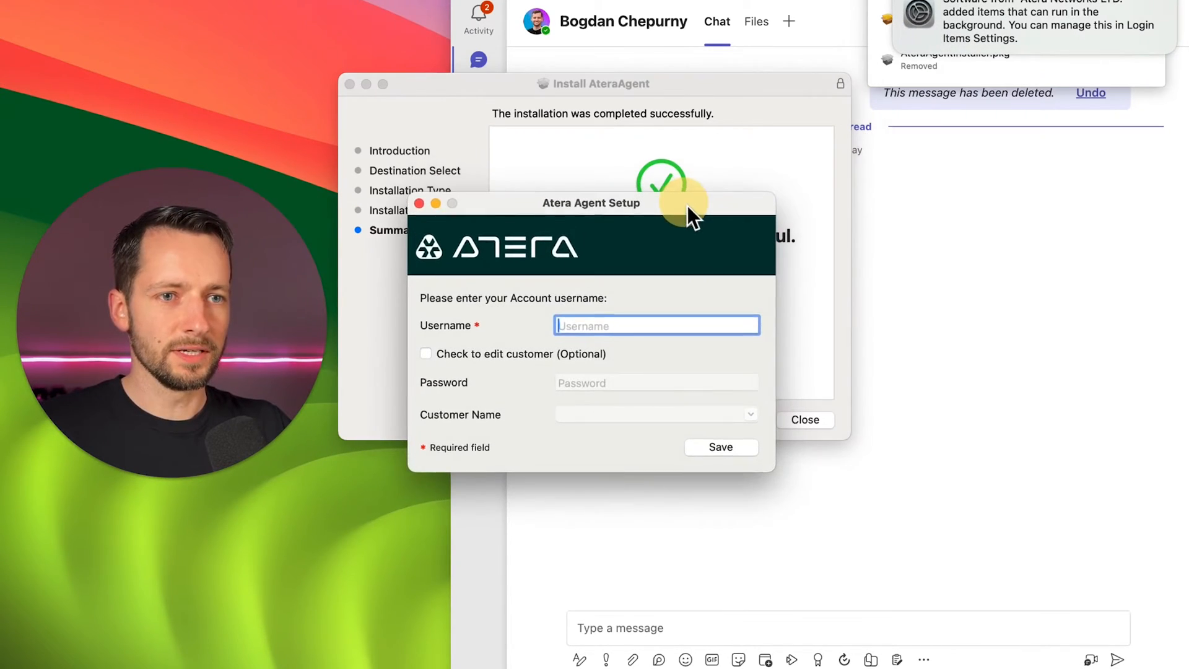
Move the Atera Agent Setup window aside and answer the installer's Move to Trash prompt
drag(592, 202, 624, 290)
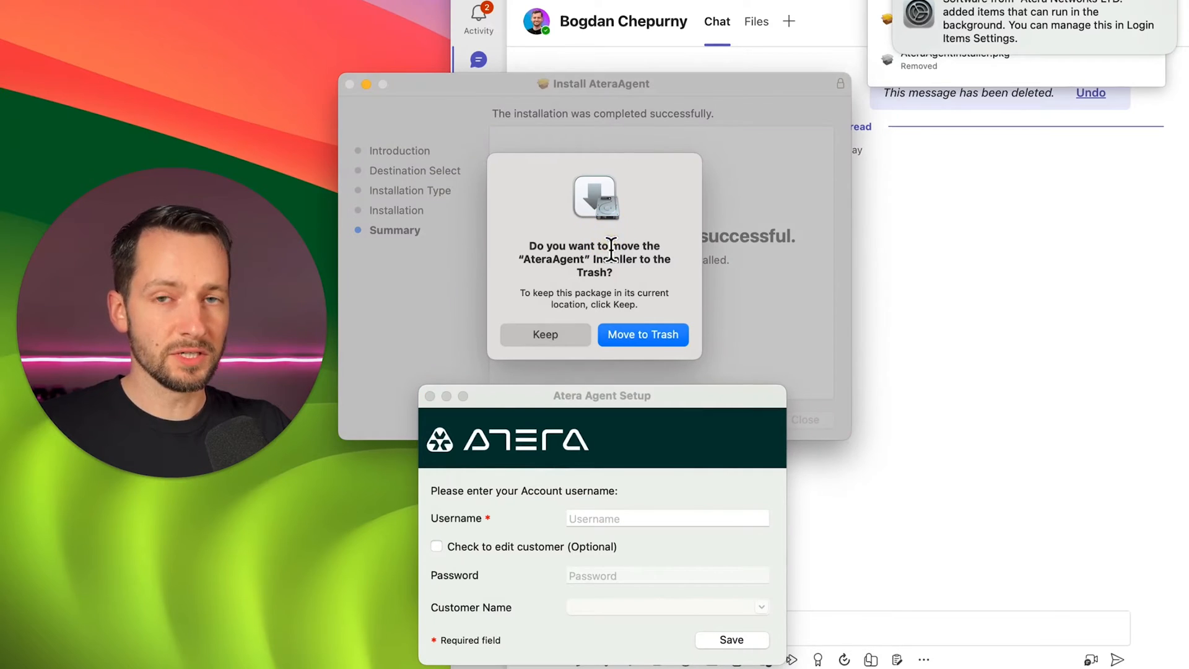
click(641, 334)
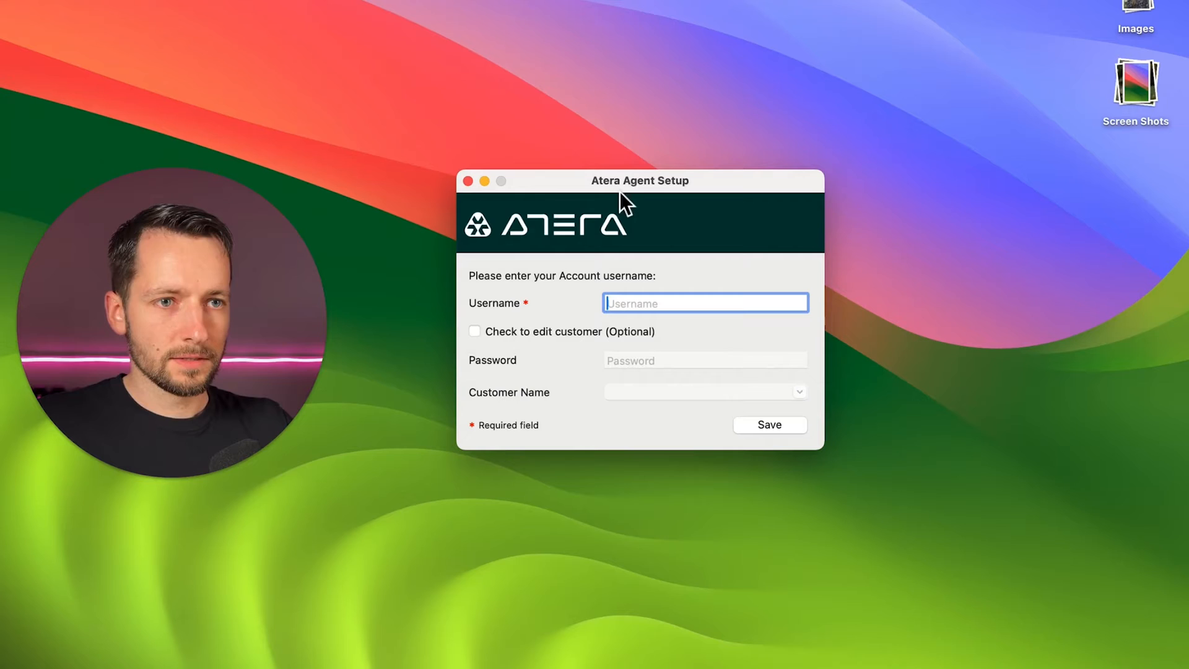
mouse_move(676, 225)
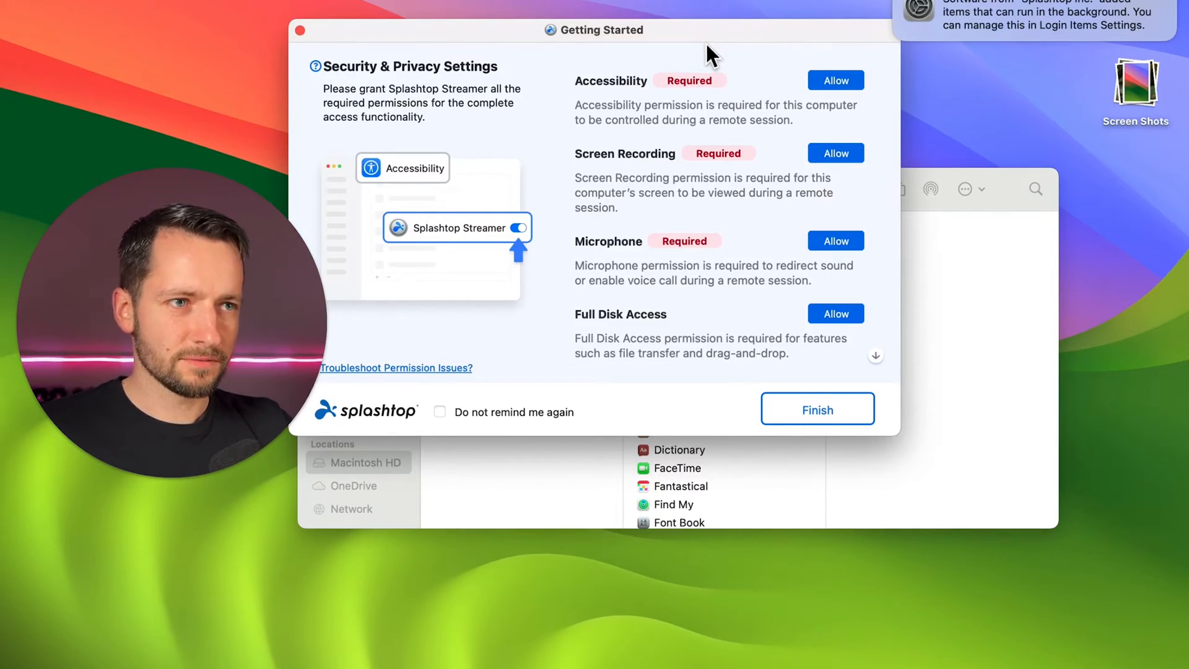
mouse_move(730, 64)
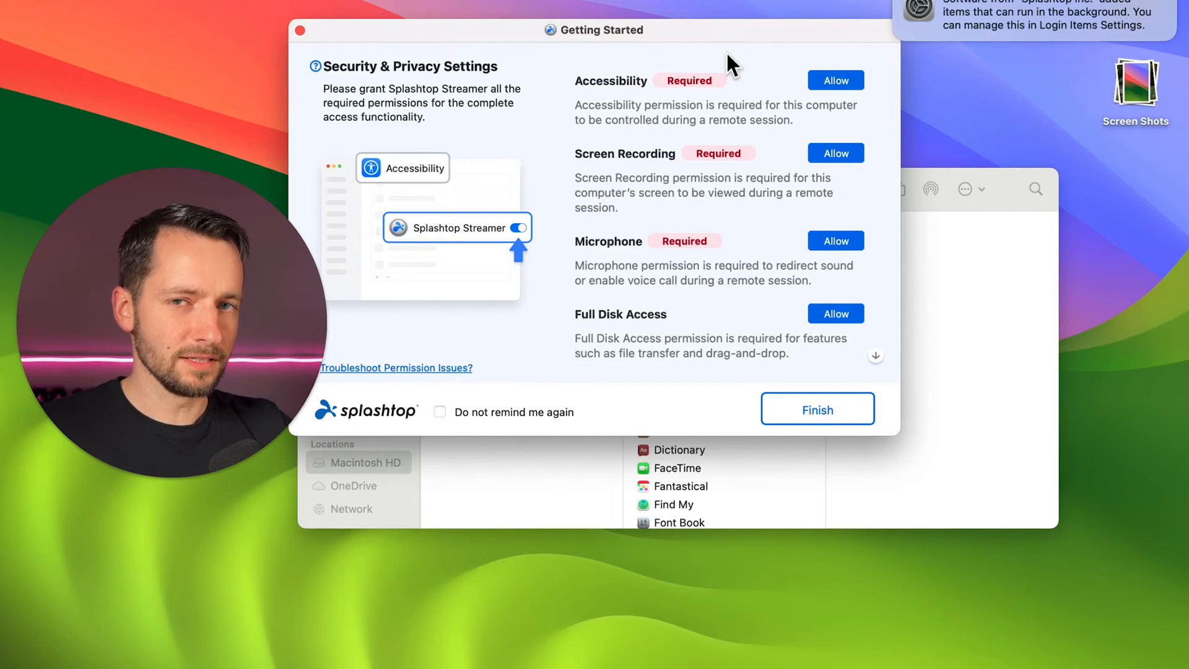
mouse_move(785, 29)
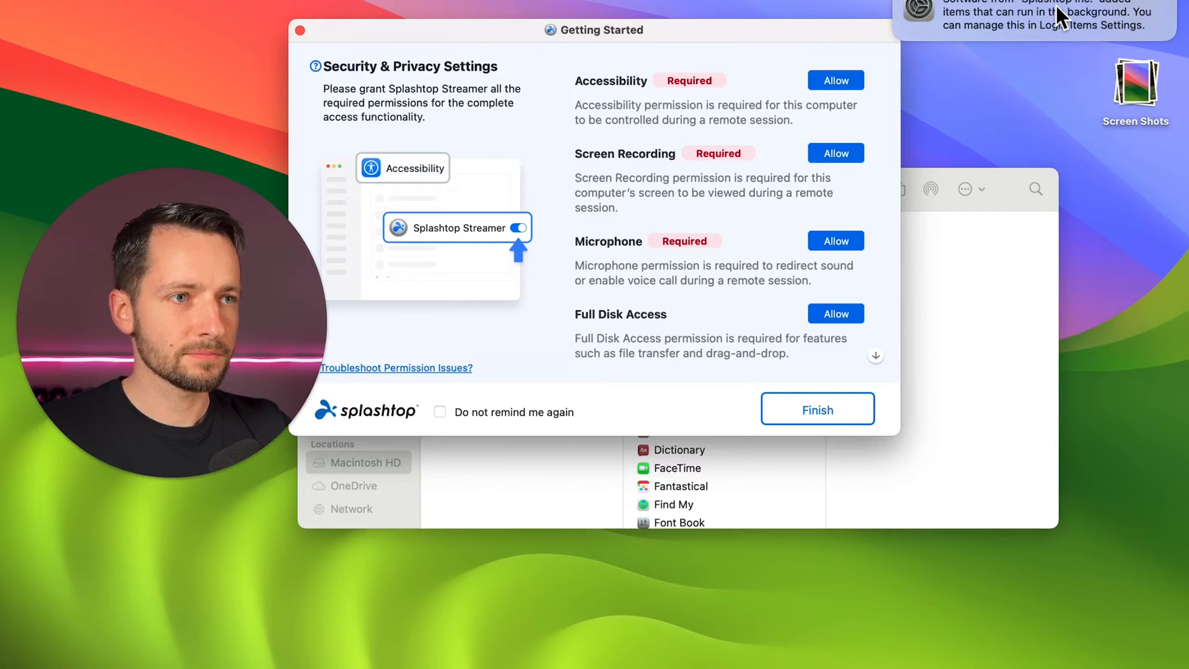
mouse_move(853, 22)
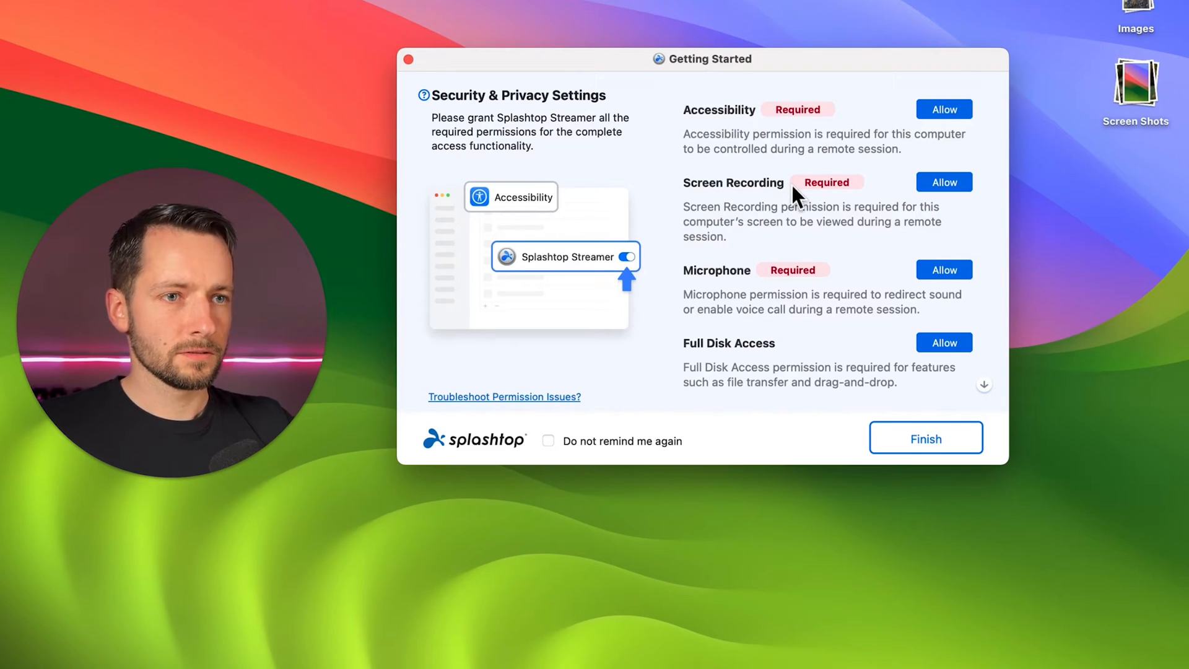
mouse_move(764, 120)
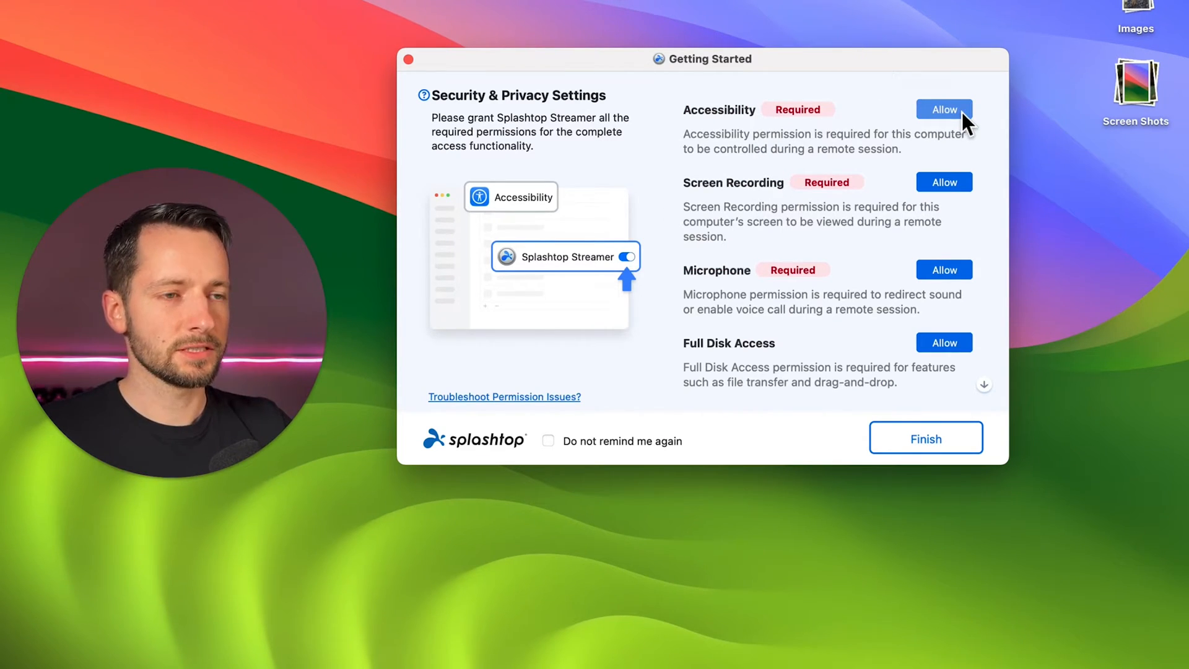
Request Accessibility permission for Splashtop Streamer, landing in the macOS Accessibility settings list
click(944, 109)
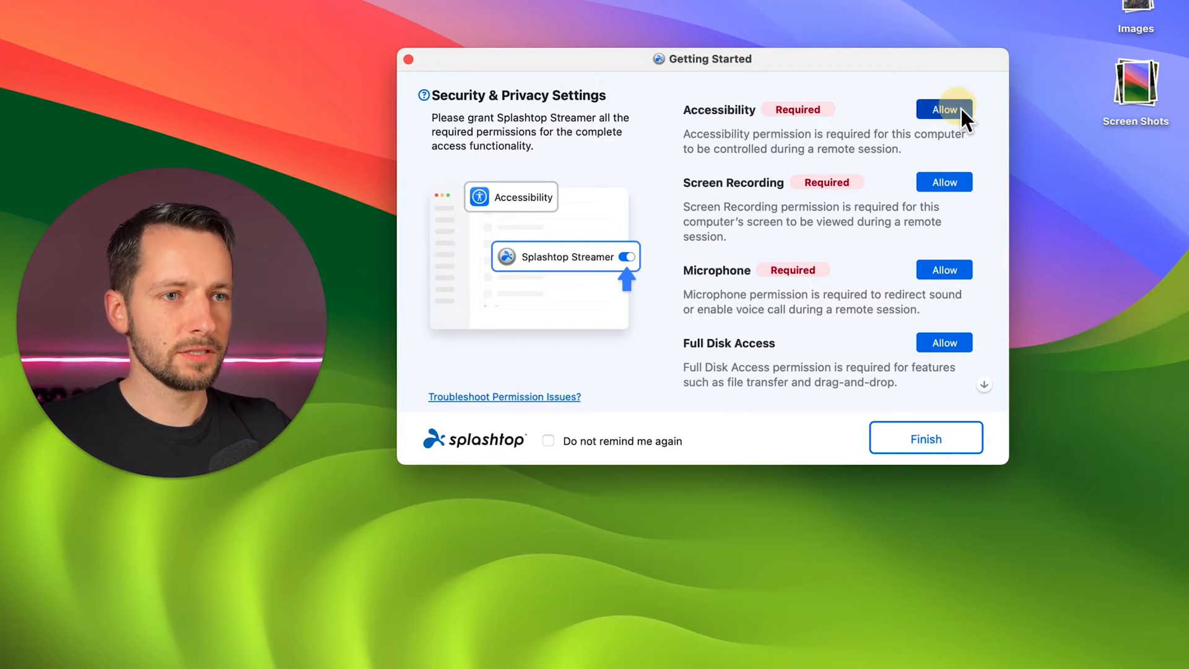
click(944, 109)
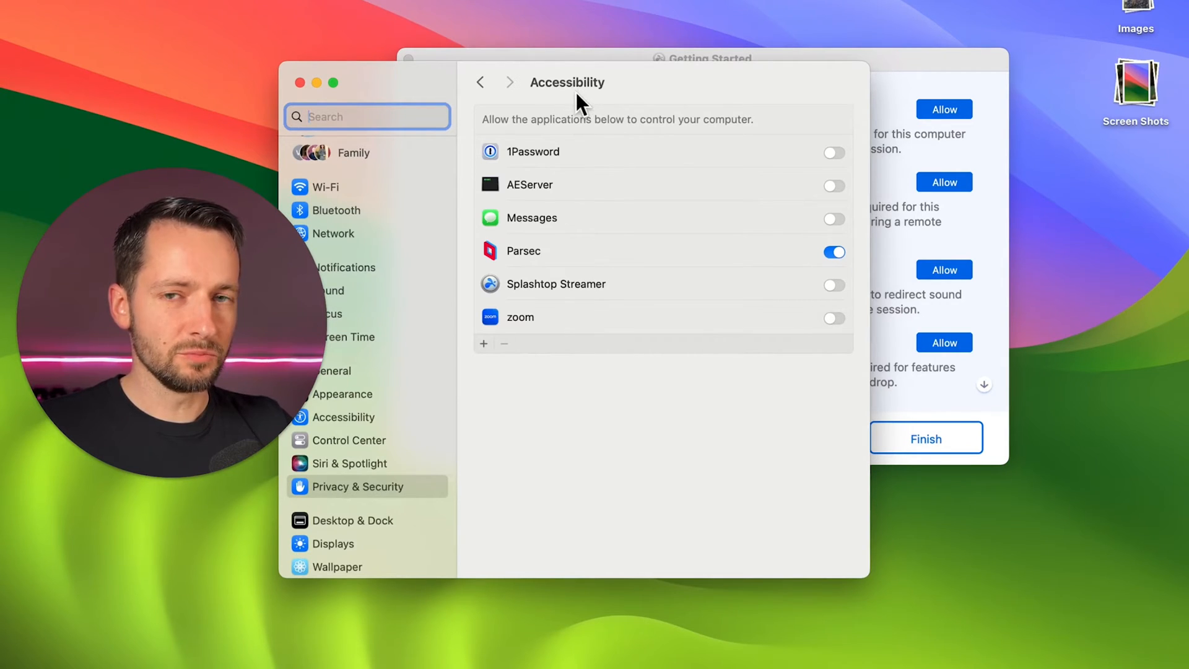
mouse_move(836, 296)
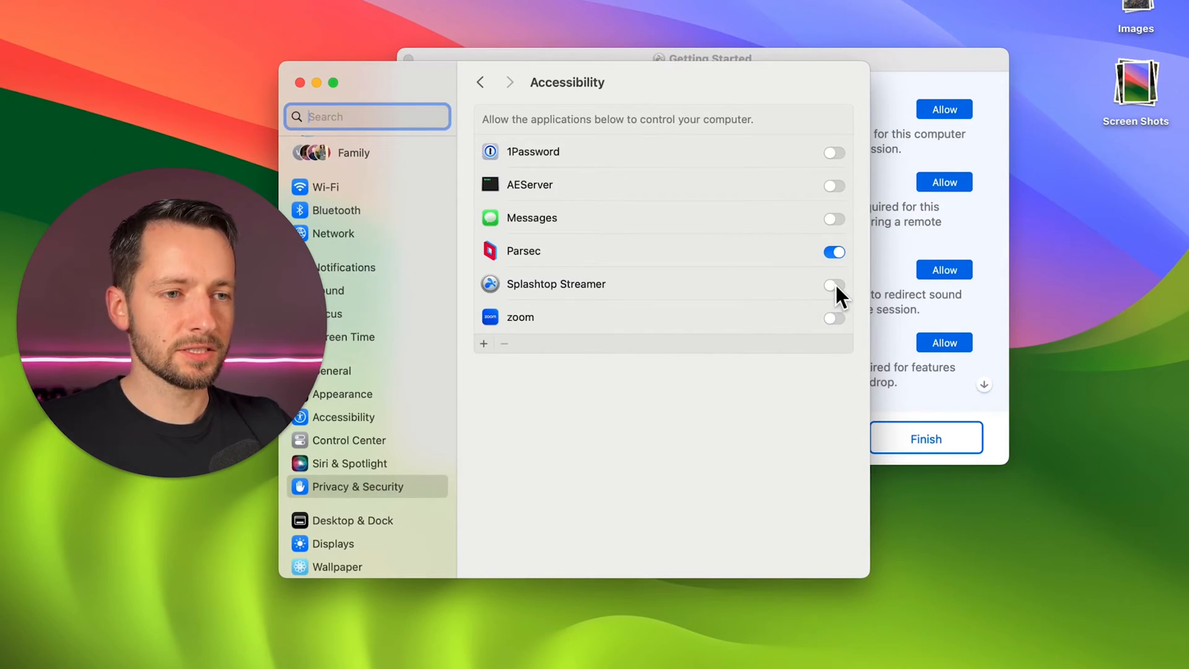
Enable Accessibility and Screen Recording for Splashtop Streamer and restart it with Quit & Reopen
click(833, 285)
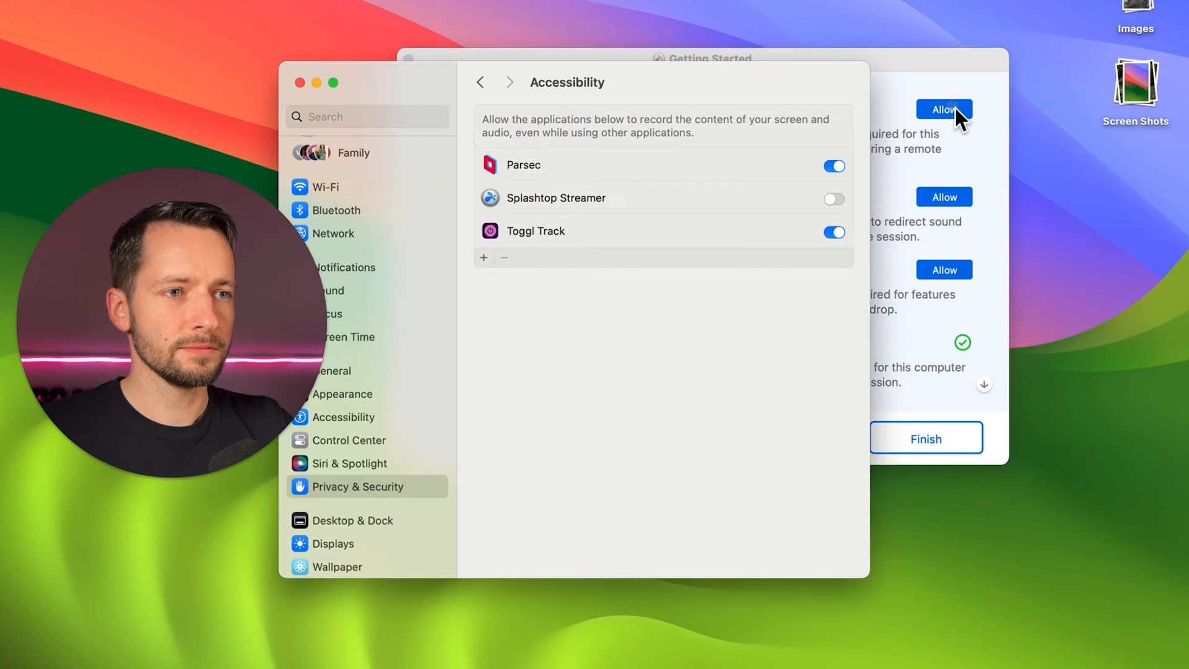
click(833, 198)
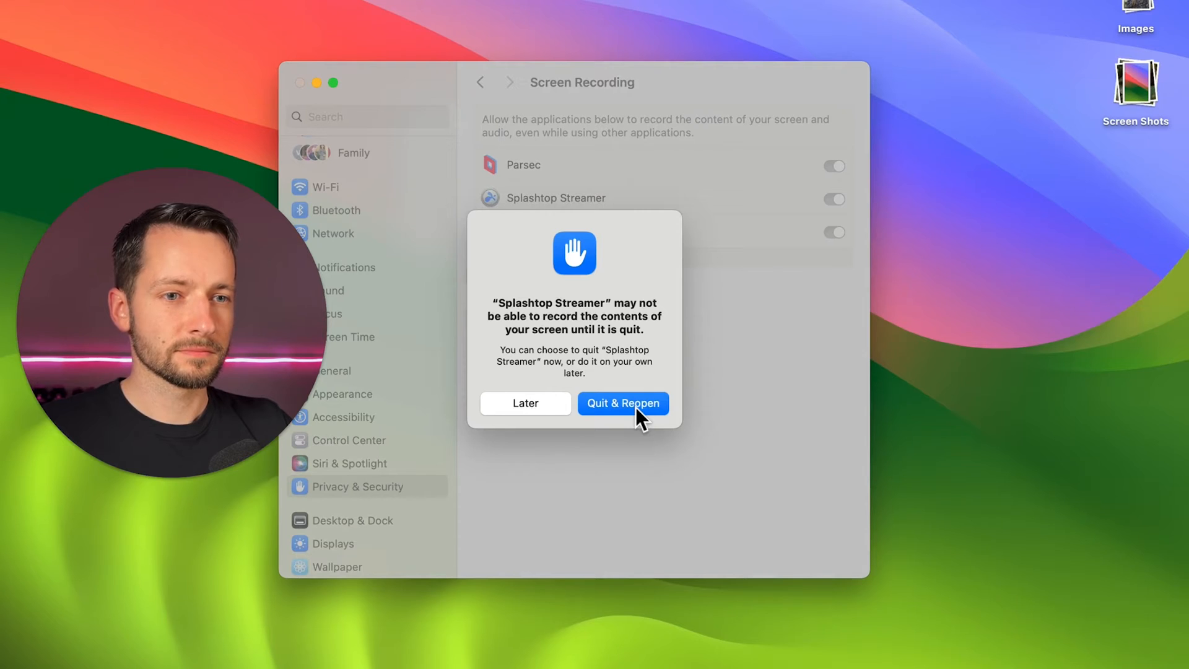
click(622, 403)
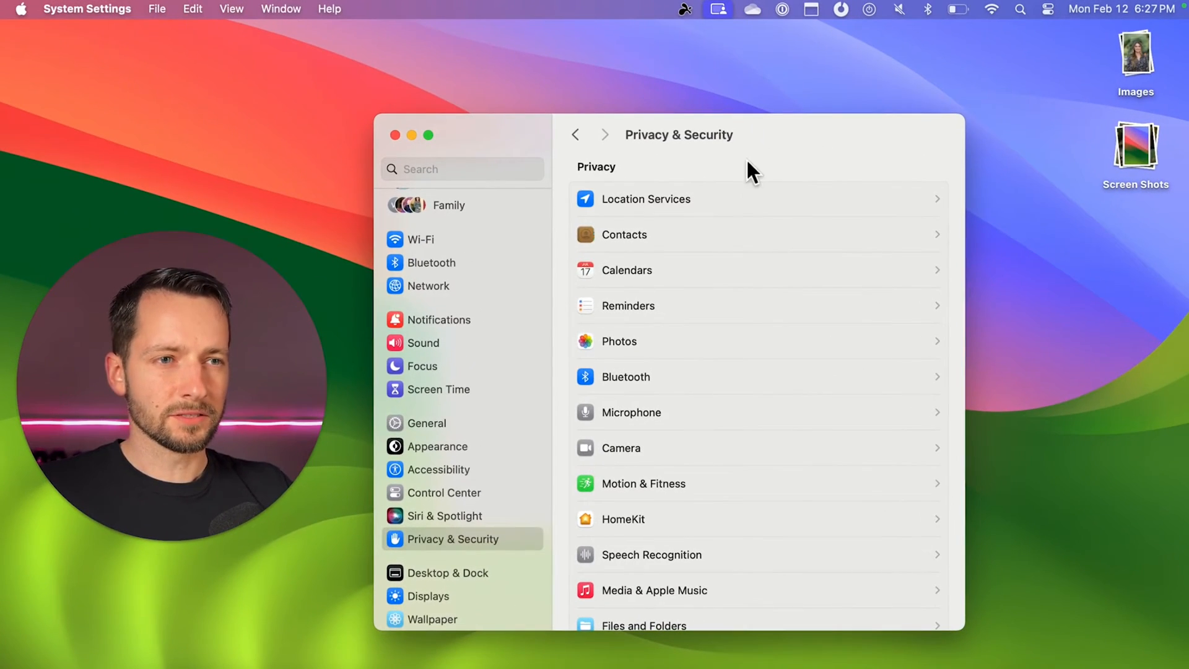
mouse_move(776, 164)
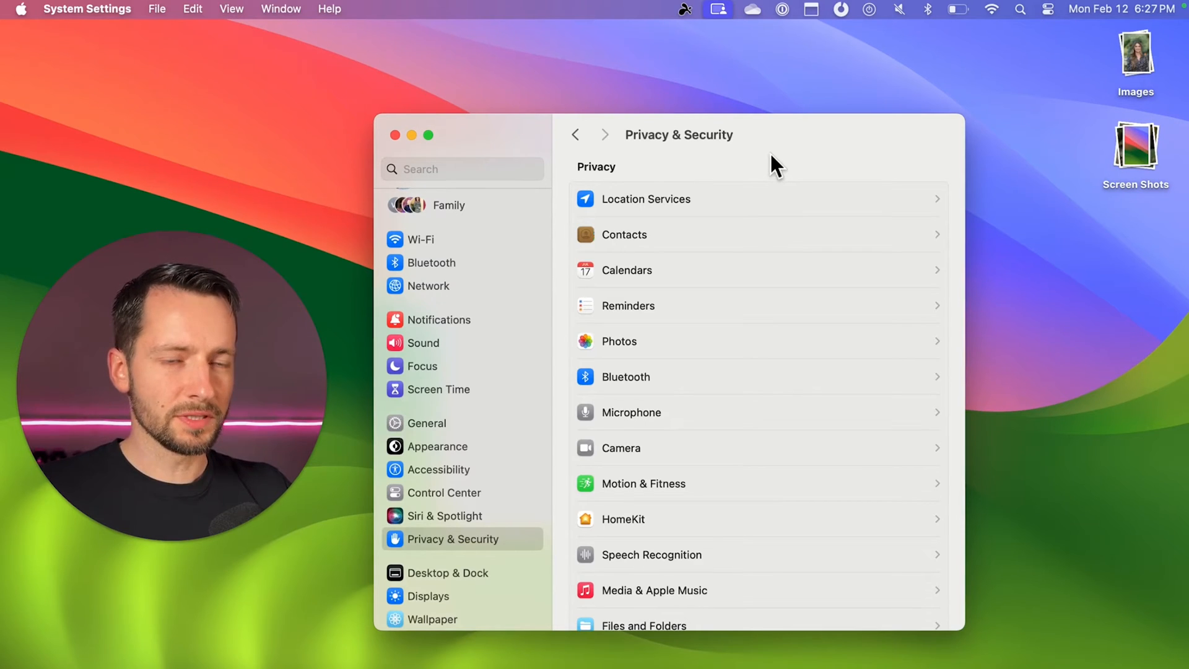
mouse_move(690, 15)
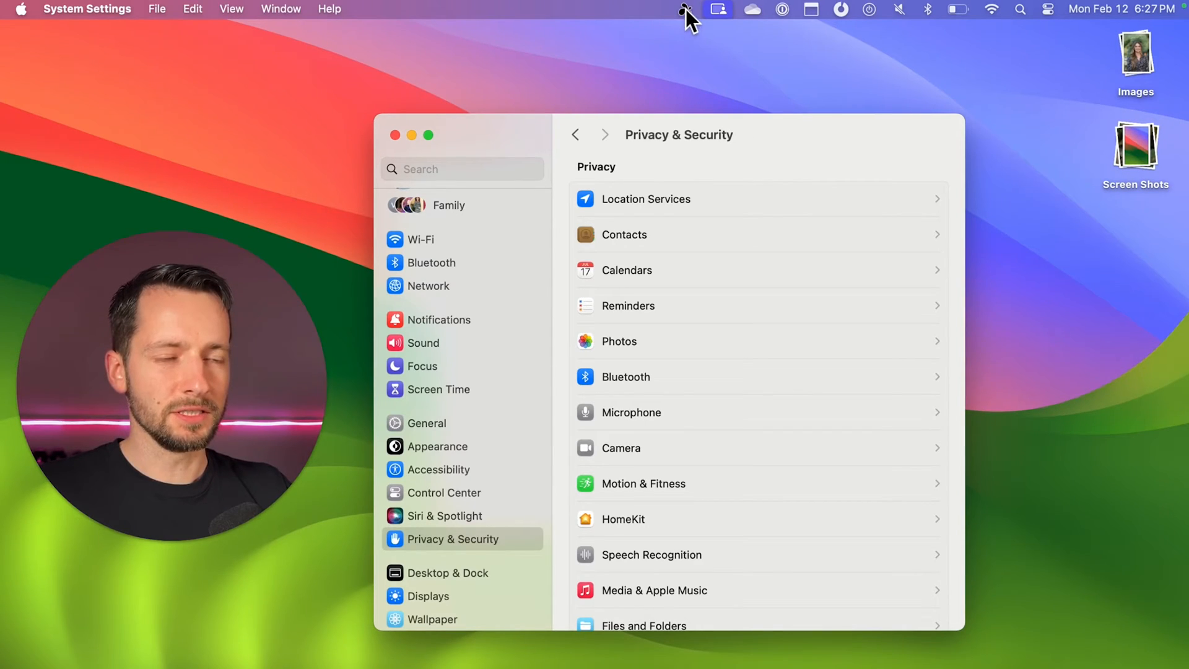
Reopen Splashtop Streamer from the menu bar and dismiss the Keep Your Computer Awake message
click(683, 8)
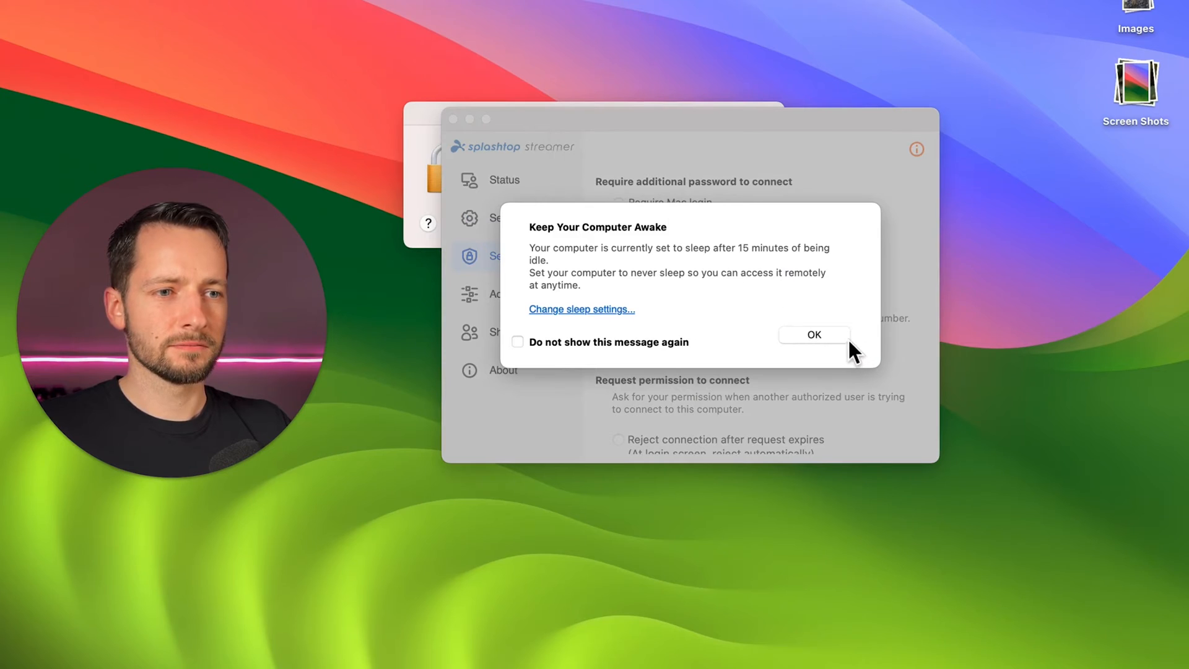
click(814, 334)
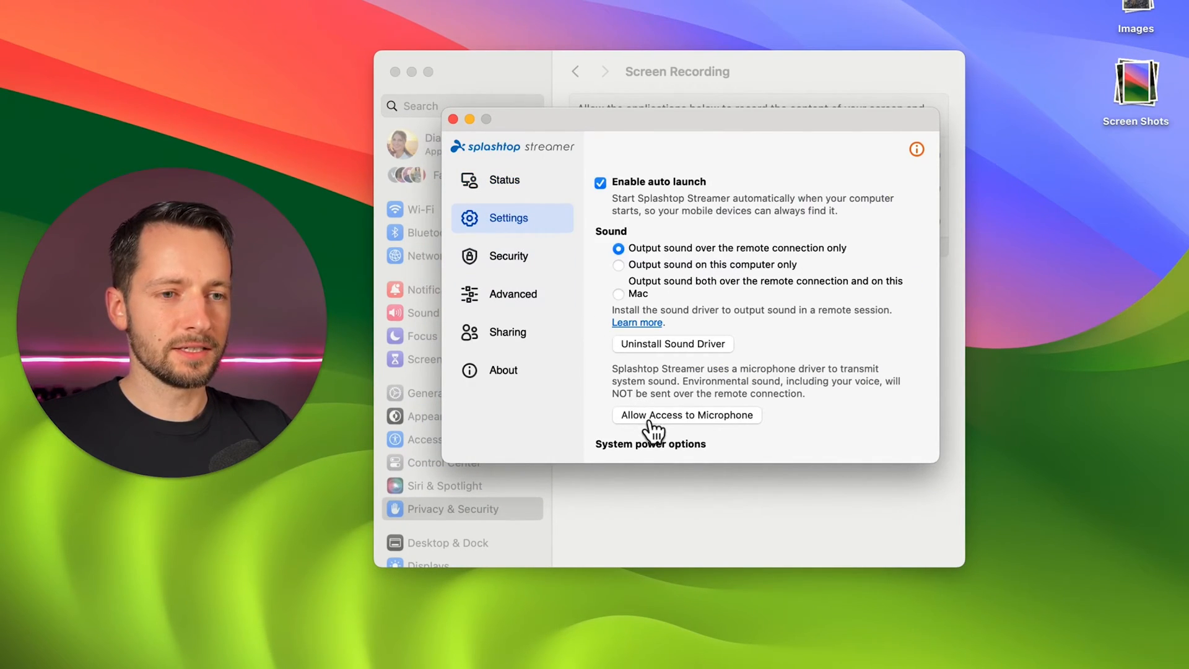
mouse_move(614, 198)
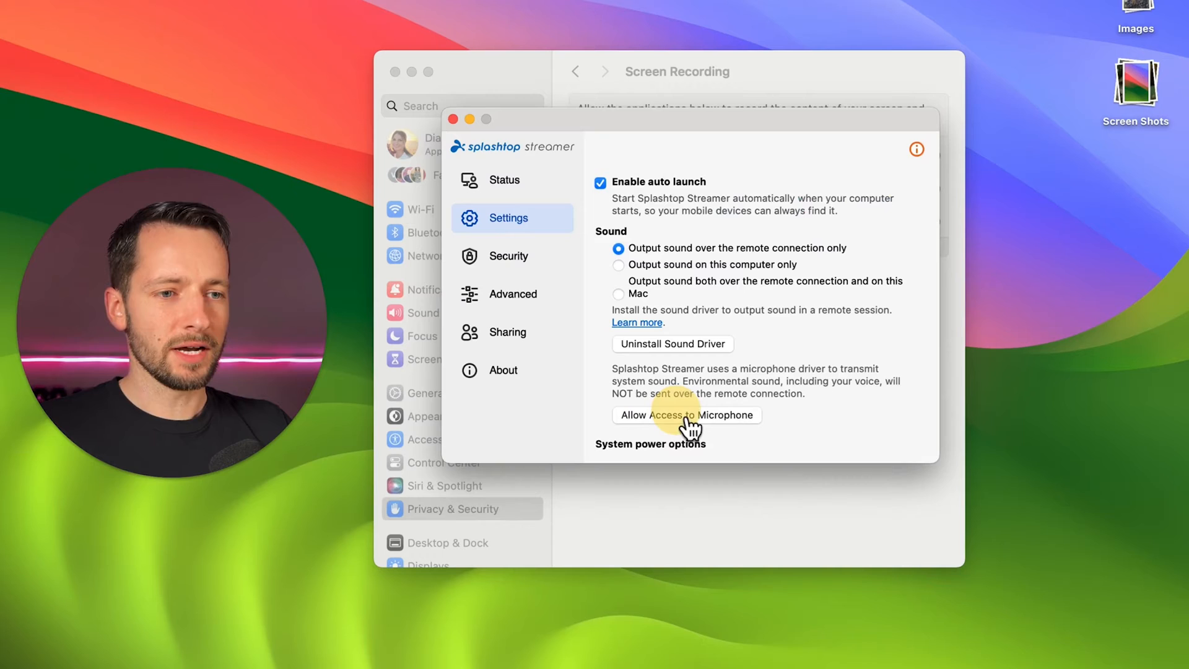
Request microphone access for Splashtop Streamer and check the Microphone privacy permissions
click(453, 118)
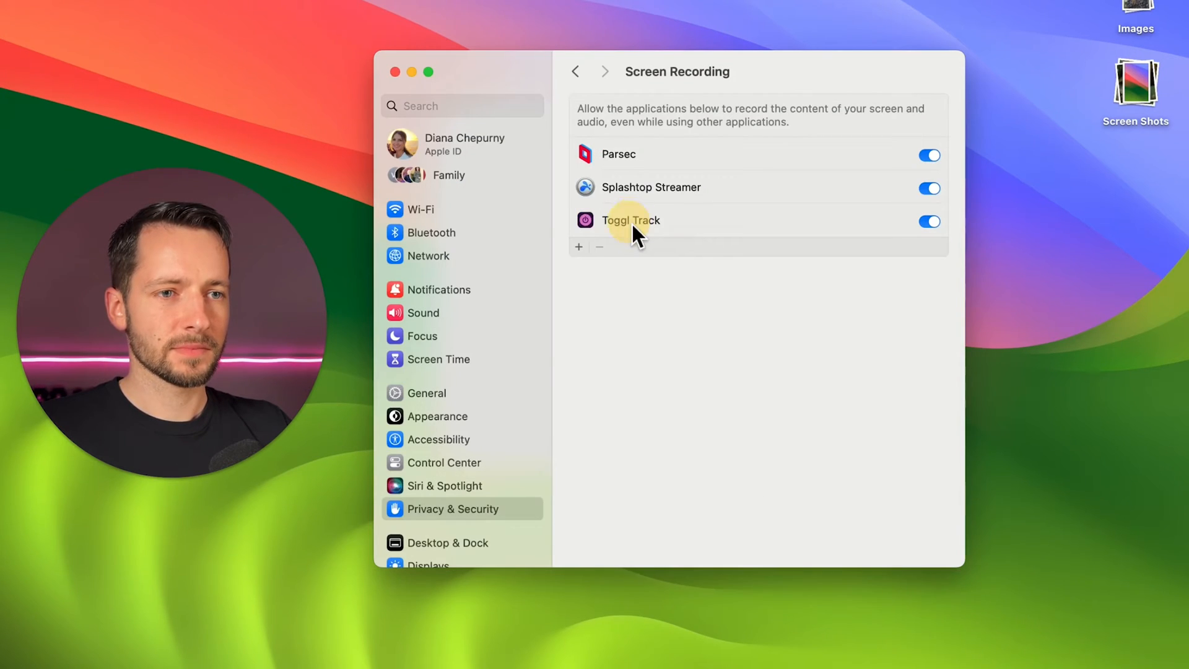
click(575, 71)
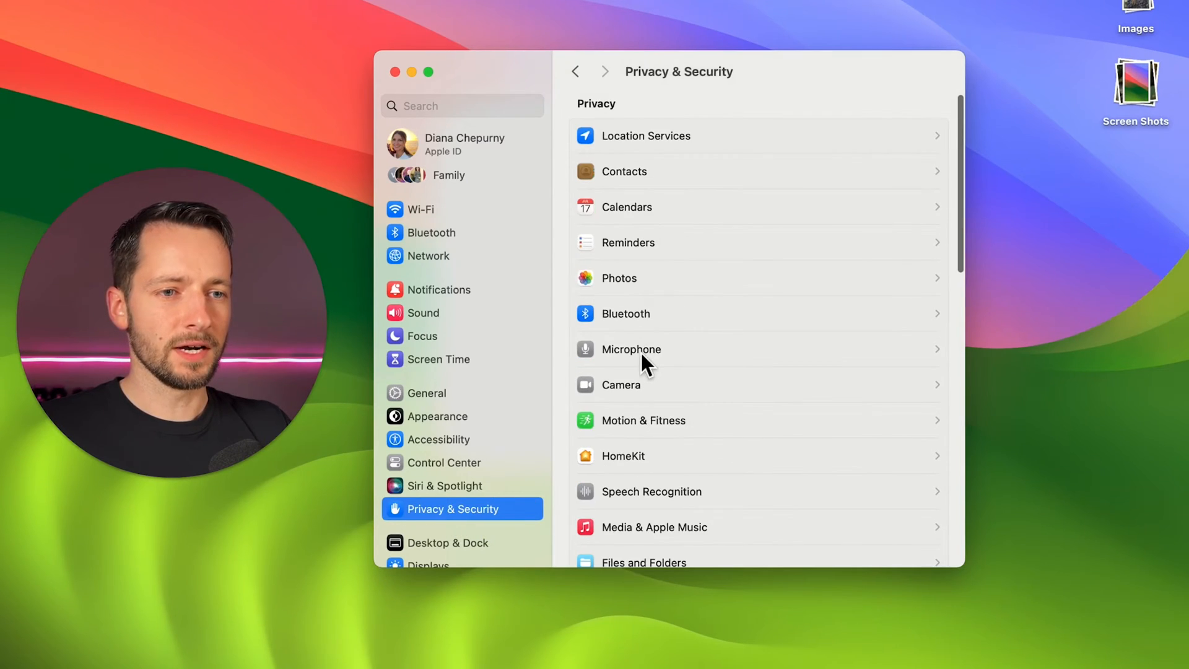
click(630, 349)
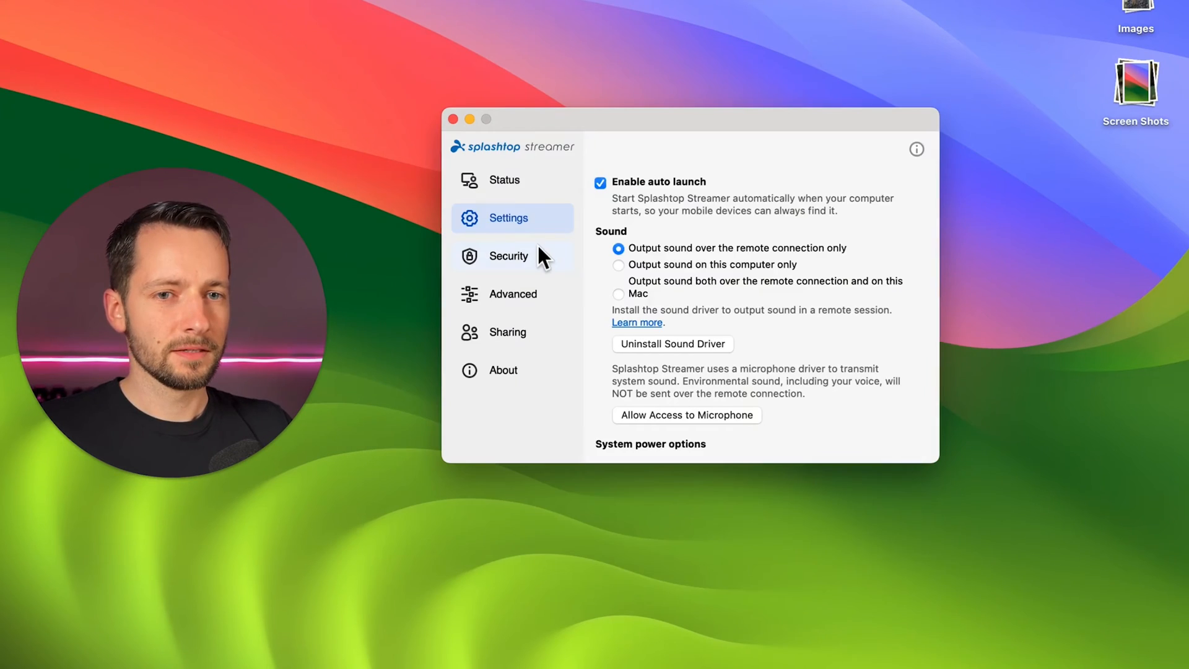
In the Security settings, select 'Allow connection after request expires'
click(508, 255)
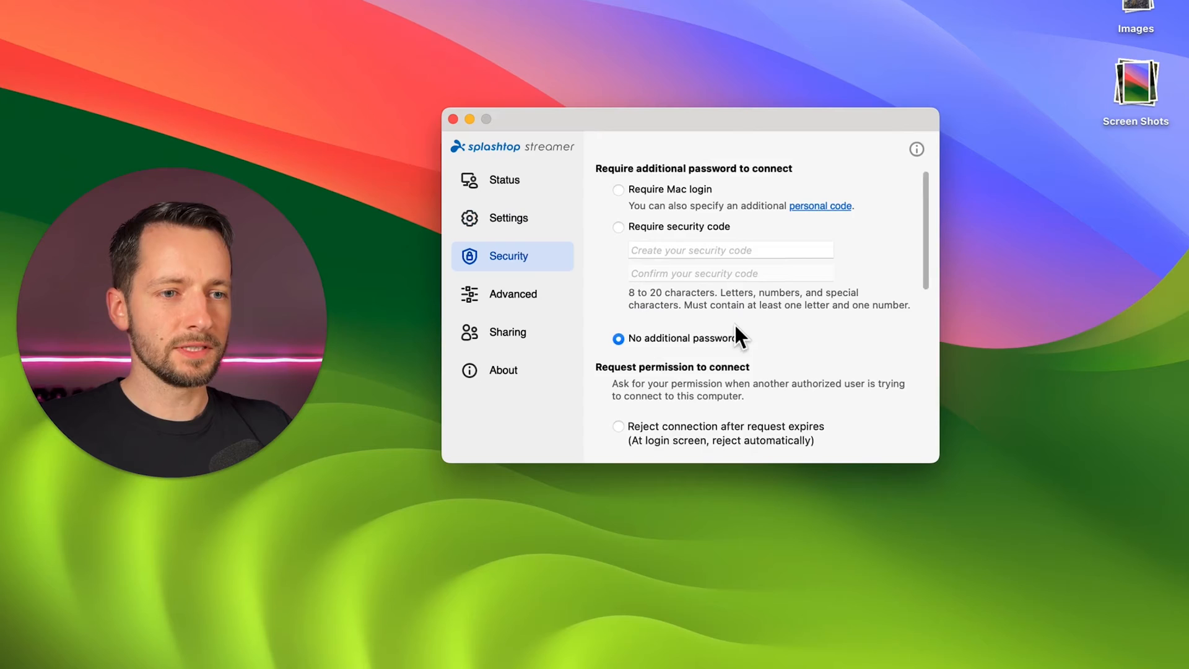
scroll(down, 3)
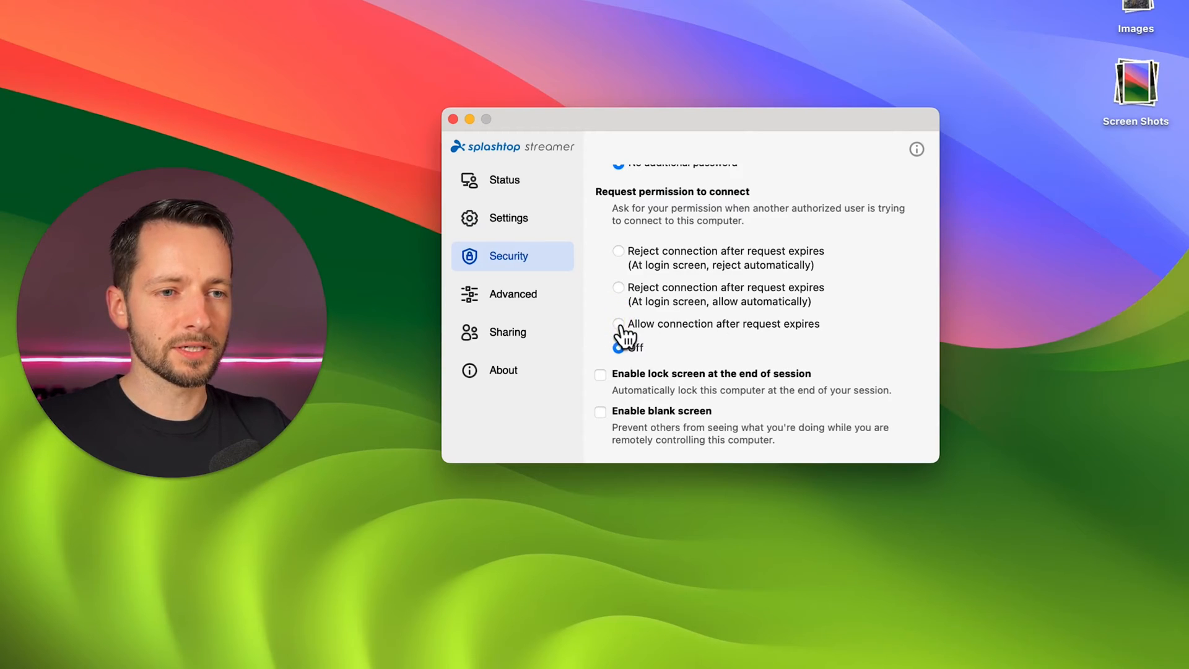
click(619, 323)
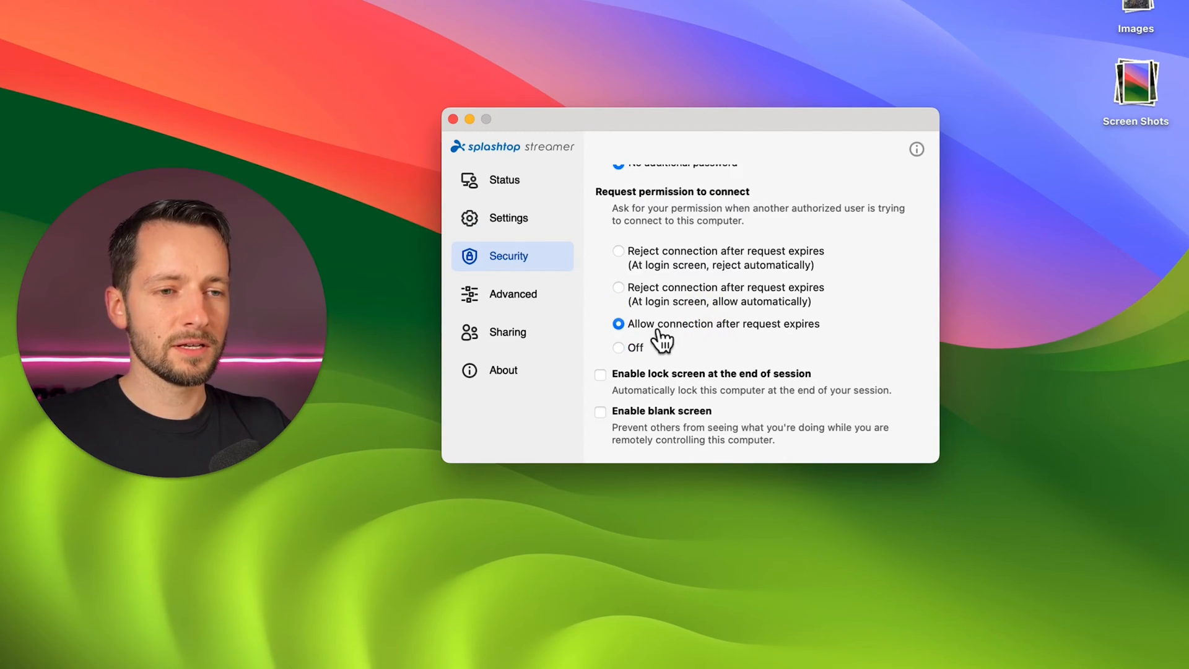
mouse_move(772, 343)
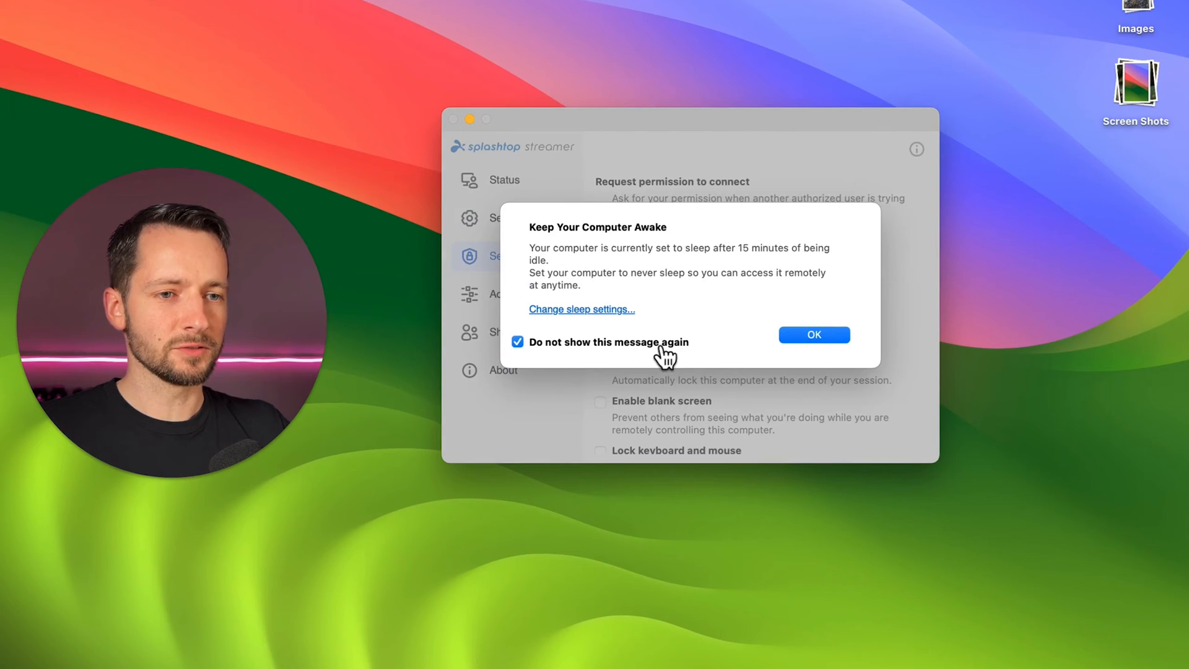
Dismiss the keep-awake reminder with 'Do not show this message again' and close the streamer window
click(812, 334)
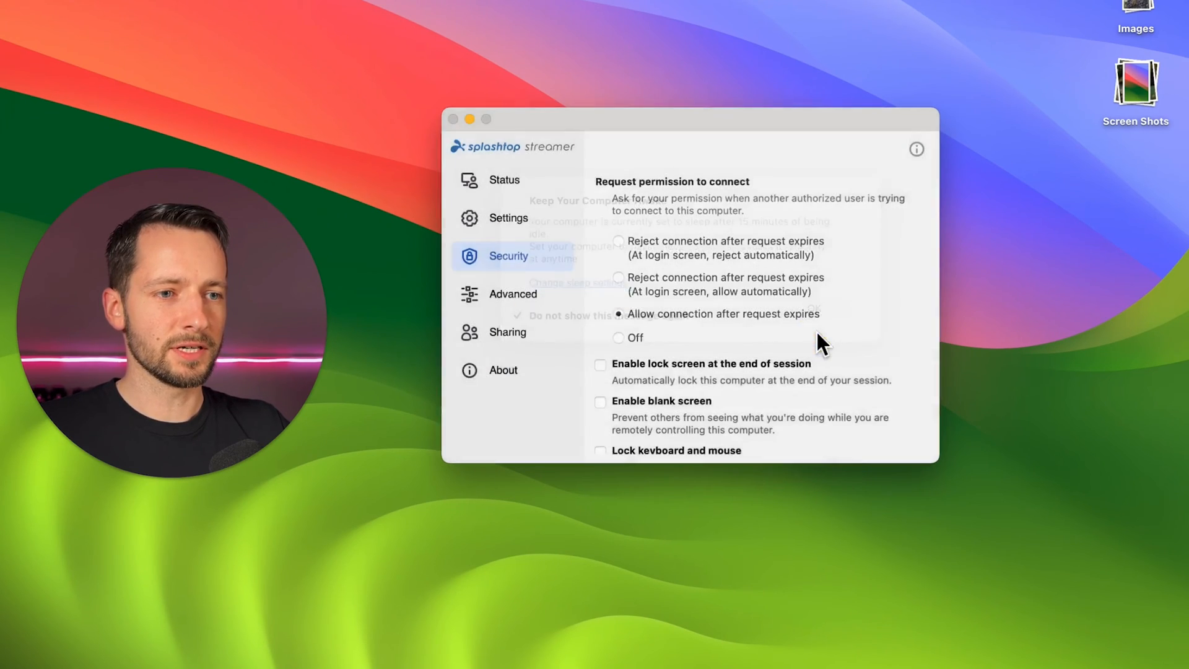
click(453, 118)
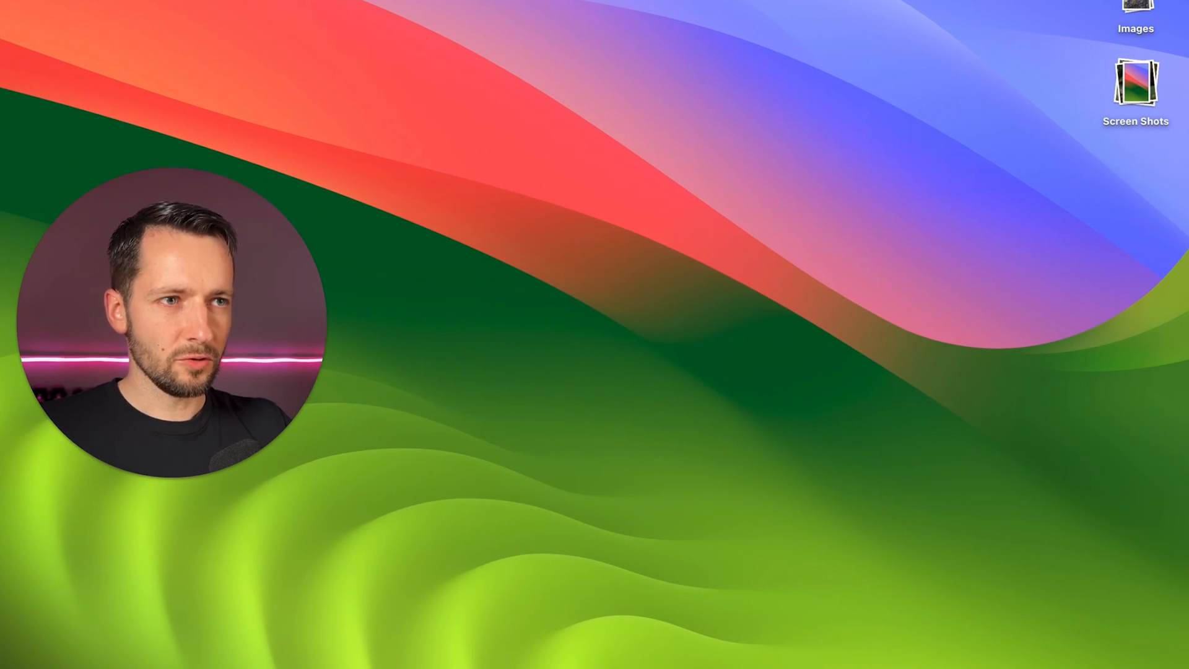
Reach Full Disk Access under Privacy & Security in System Settings
text(s)
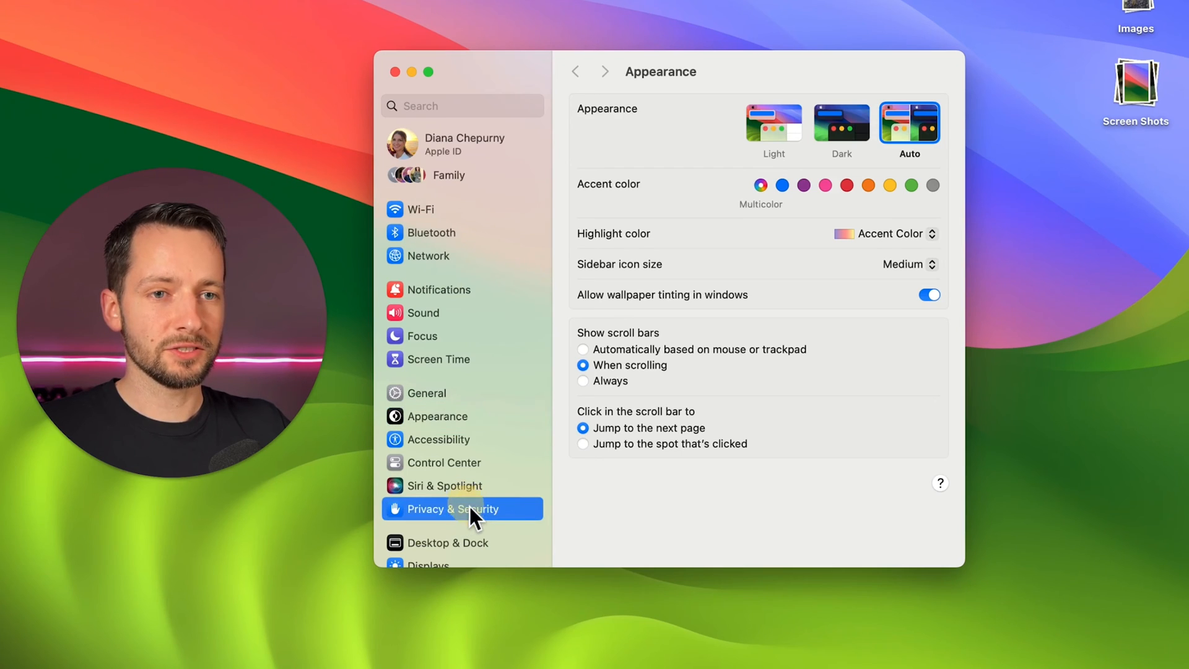
click(452, 509)
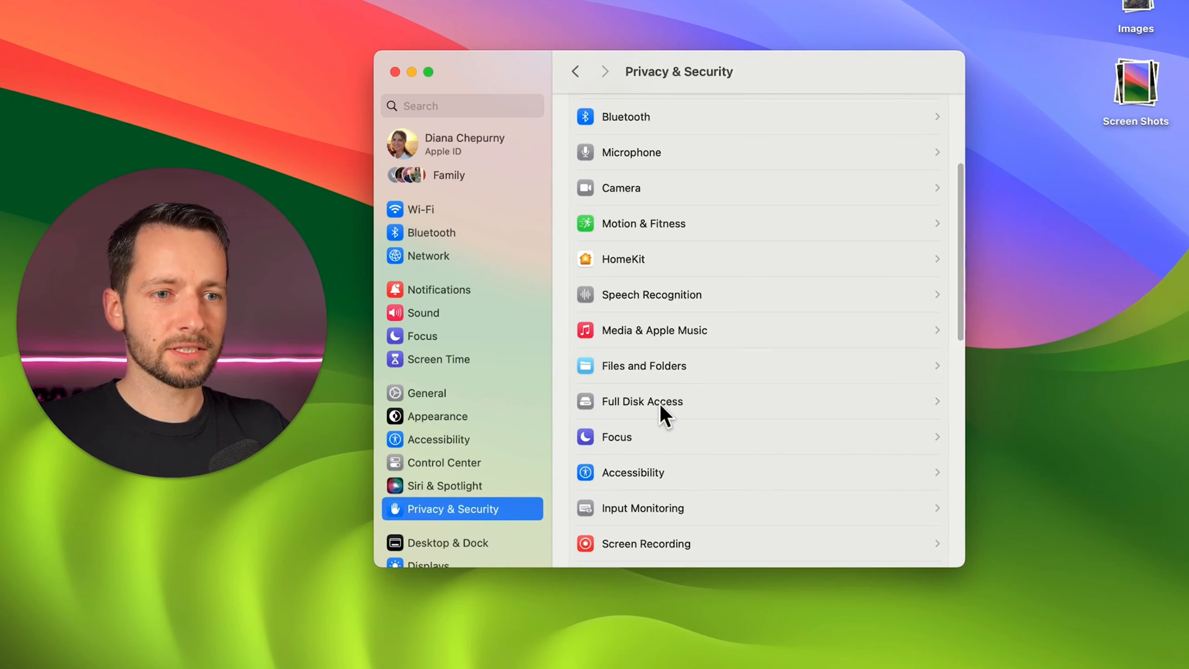
click(642, 401)
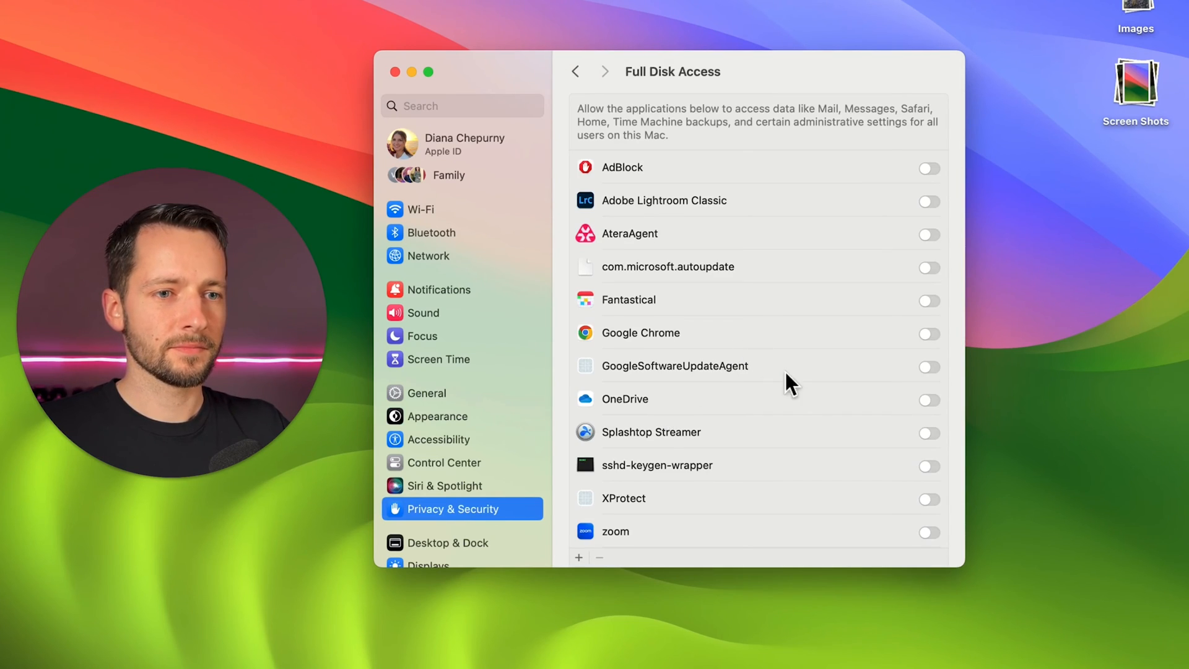
scroll(down, 3)
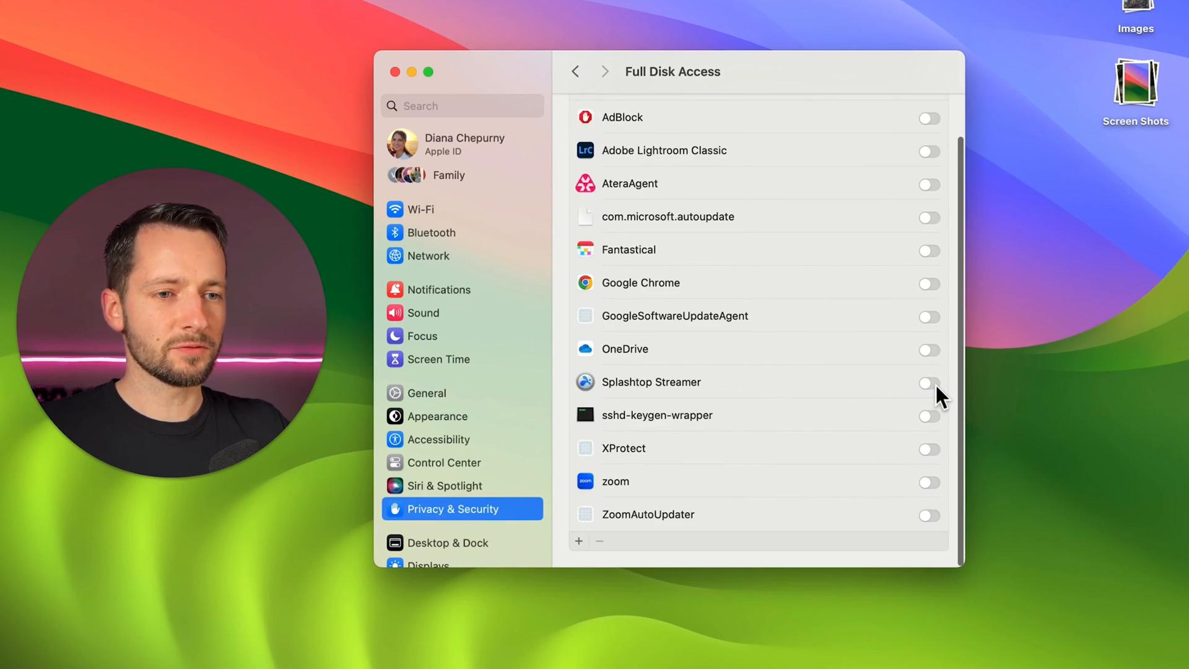
Grant Full Disk Access to Splashtop Streamer and AteraAgent, then close System Settings
click(927, 383)
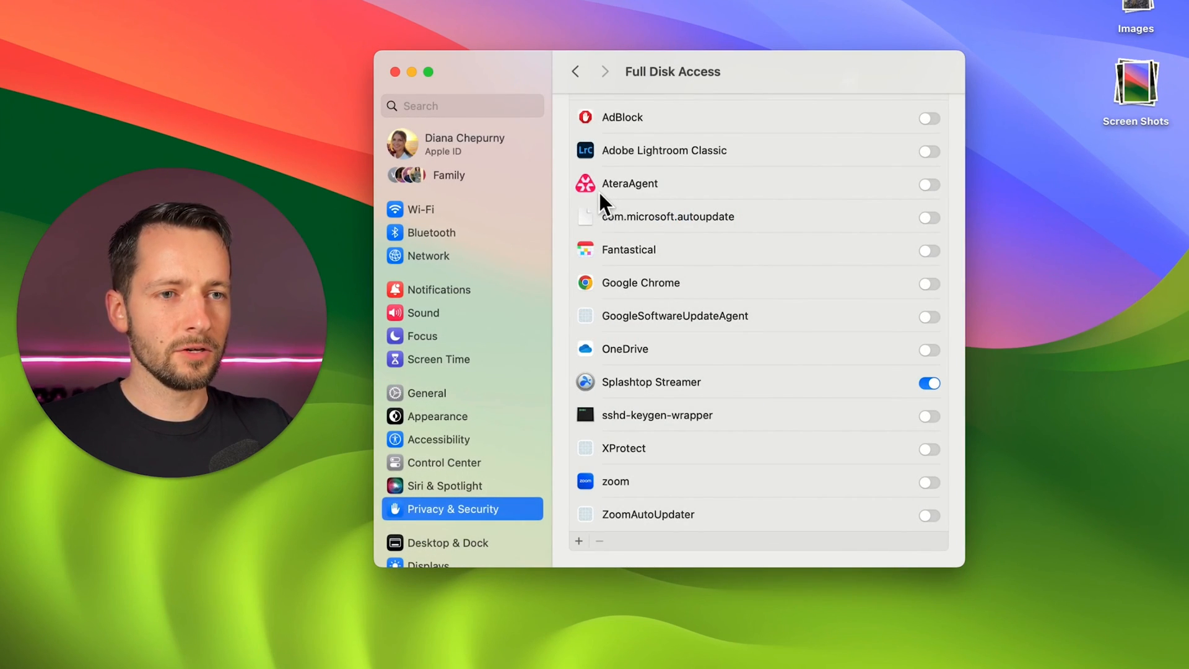
mouse_move(943, 201)
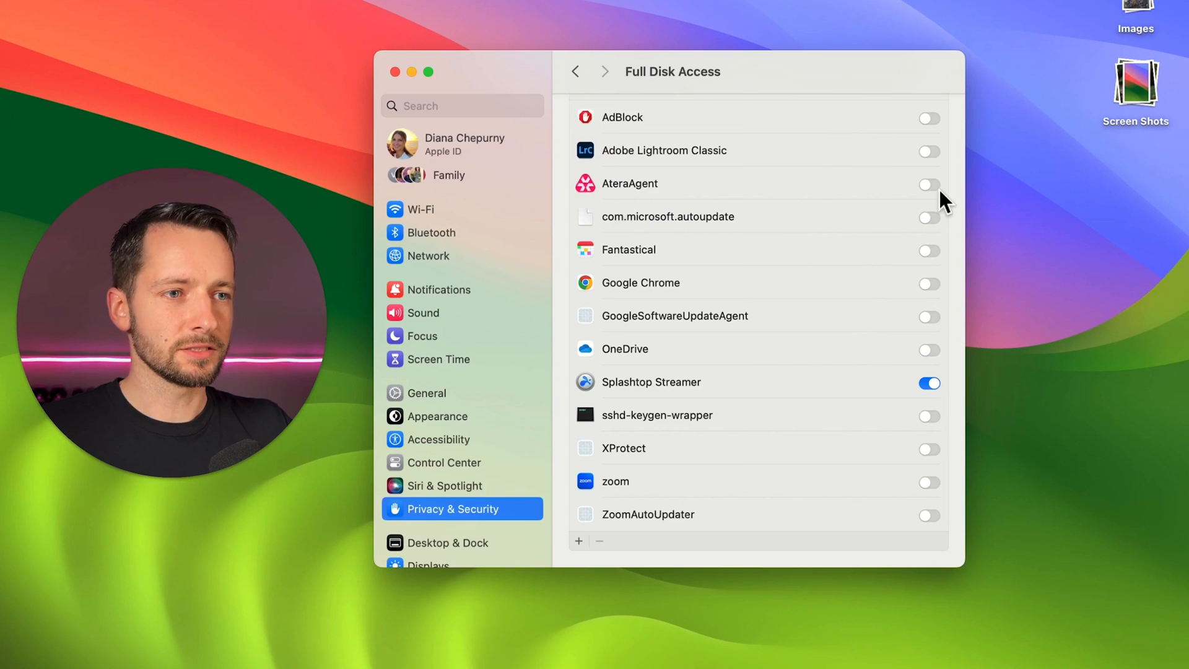
click(928, 183)
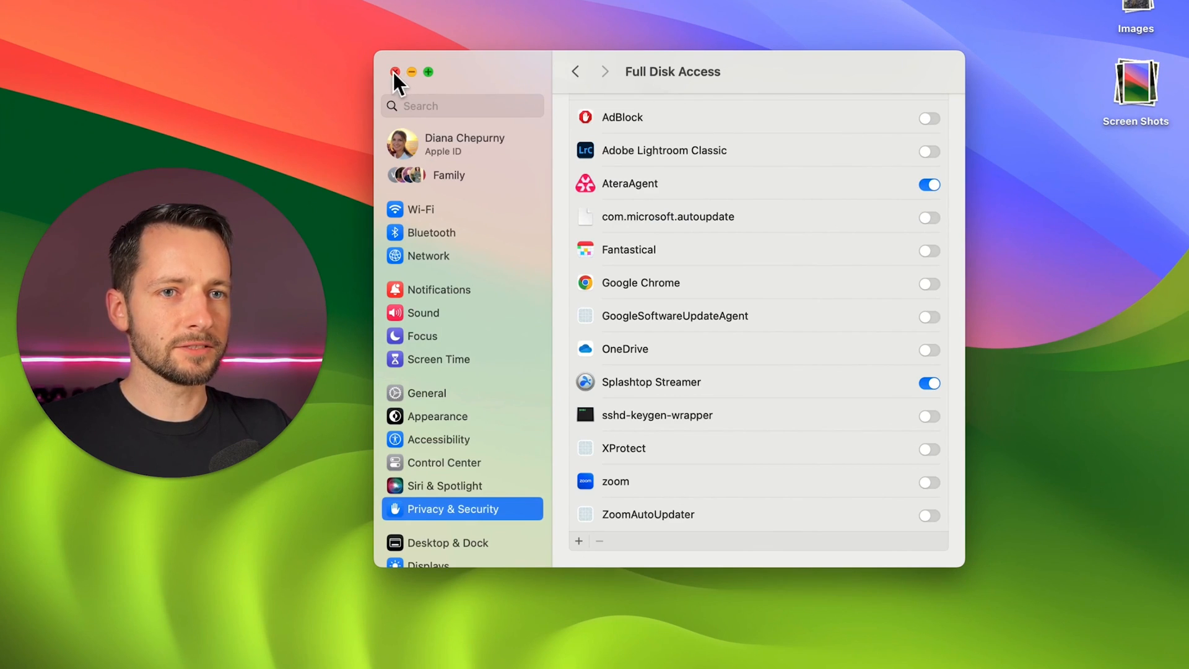
click(394, 72)
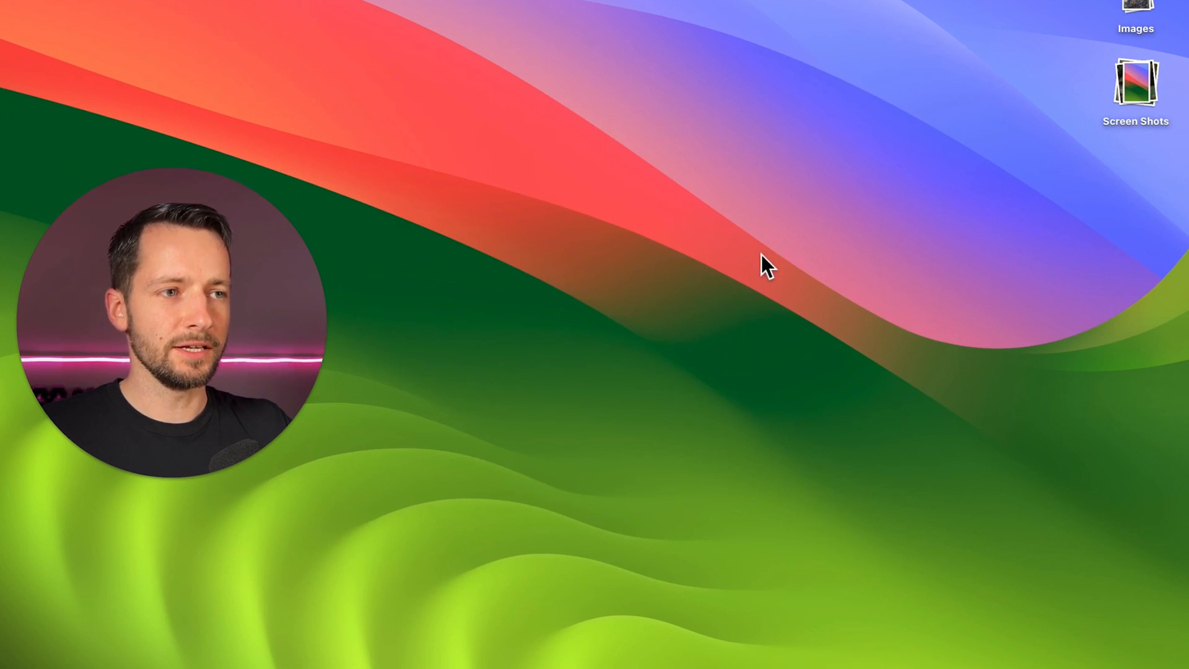